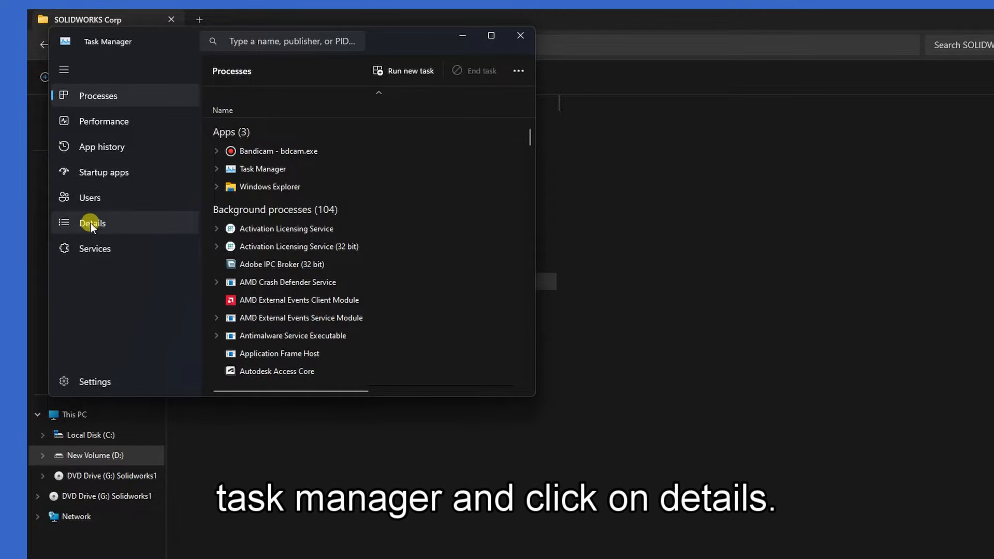
Step: Locate sldworks_fs.exe in the Details list and end the task
click(92, 222)
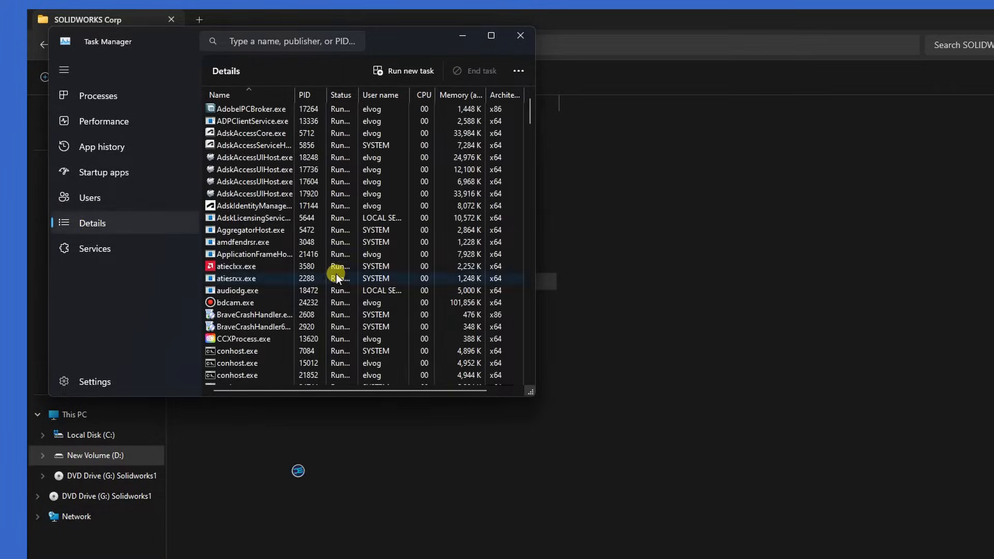
scroll(down, 3)
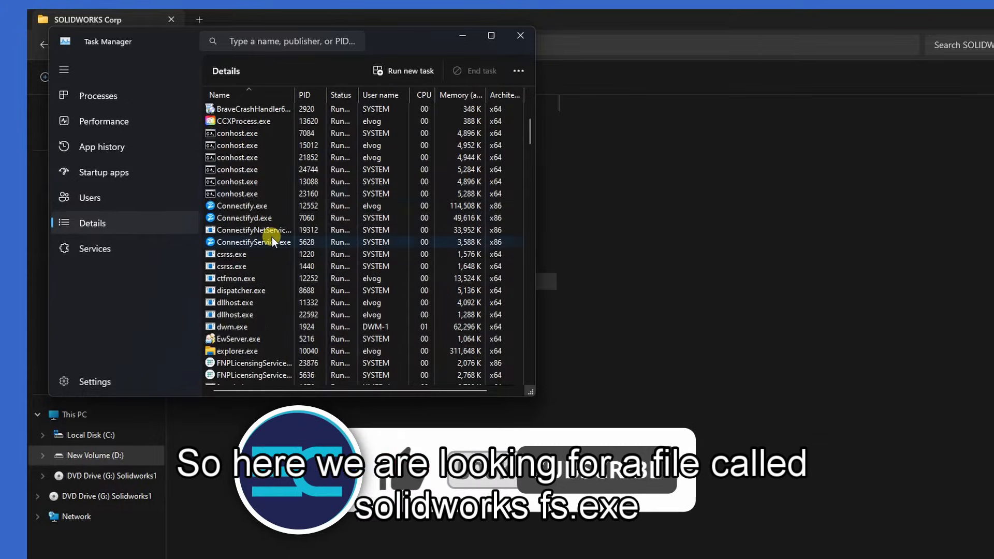
scroll(down, 3)
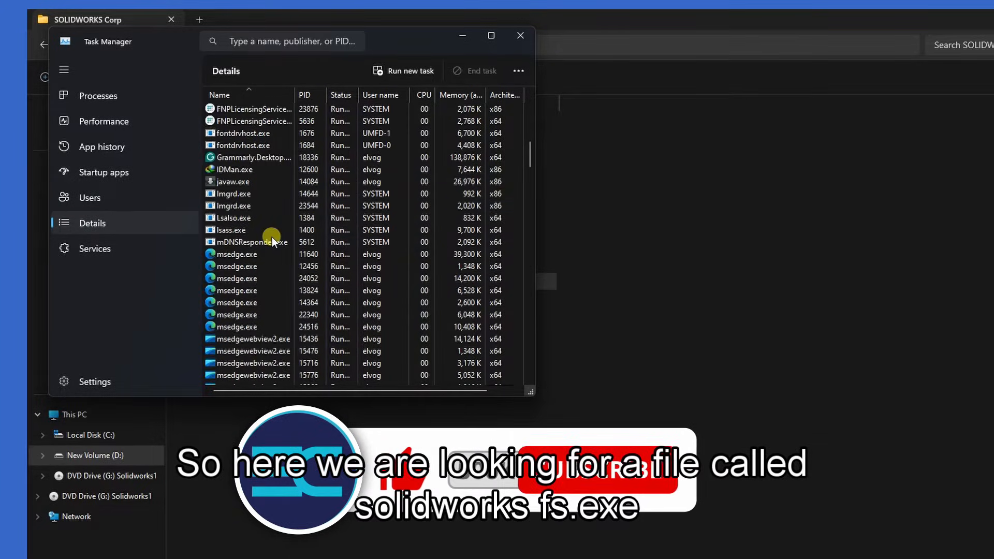
scroll(down, 3)
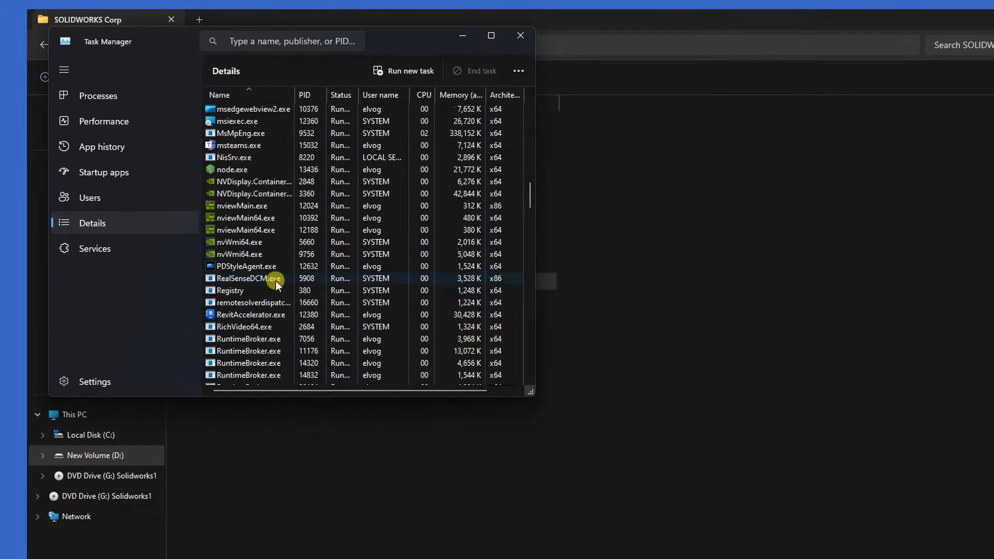
scroll(down, 3)
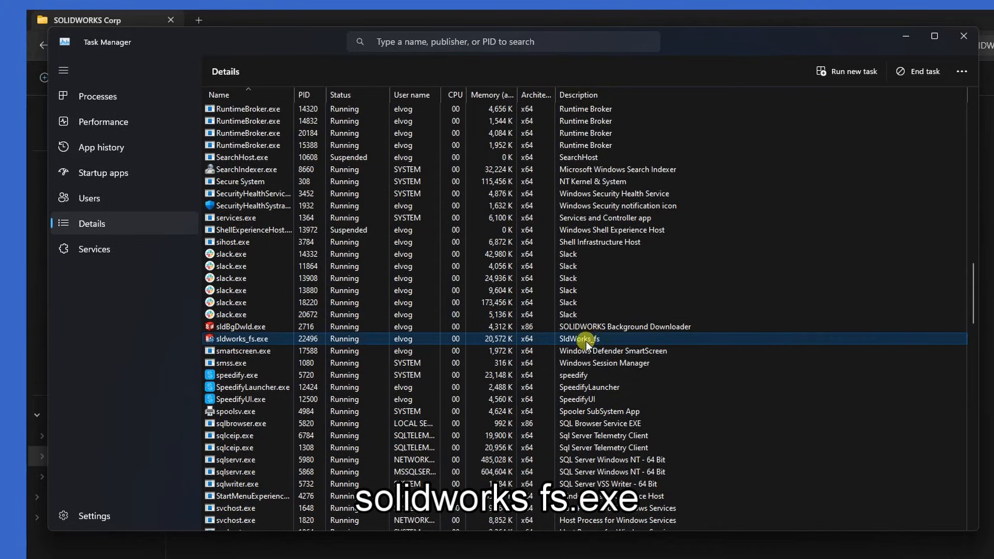
right_click(577, 338)
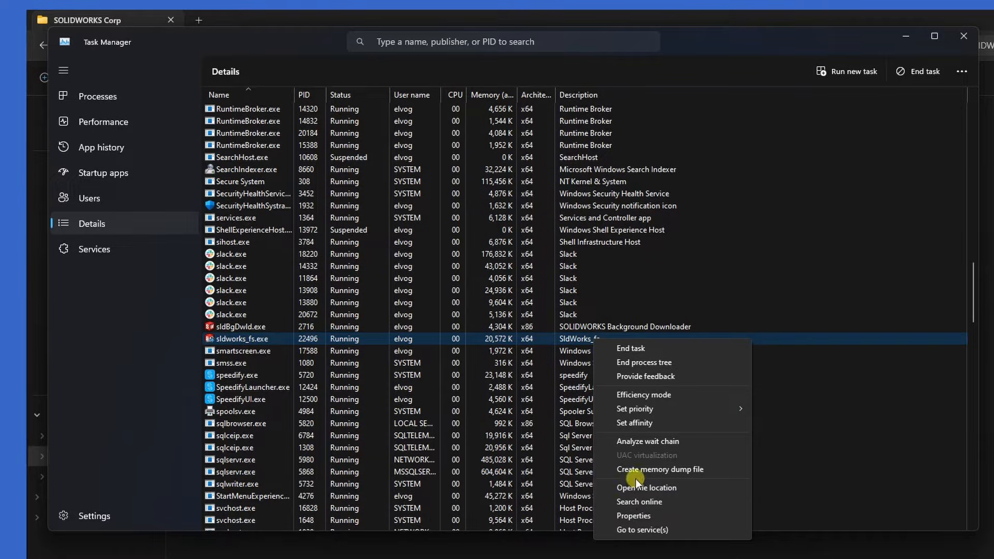
mouse_move(626, 347)
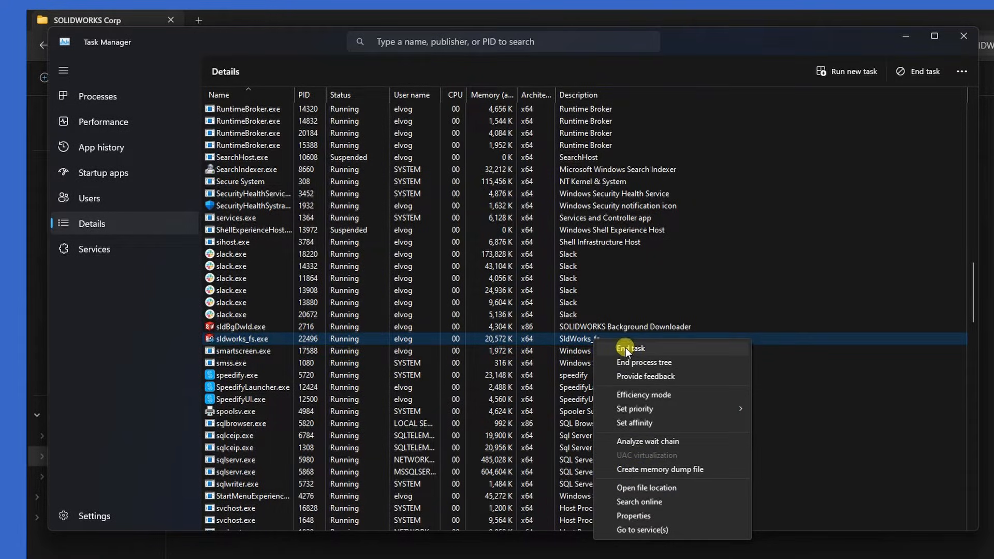
click(632, 347)
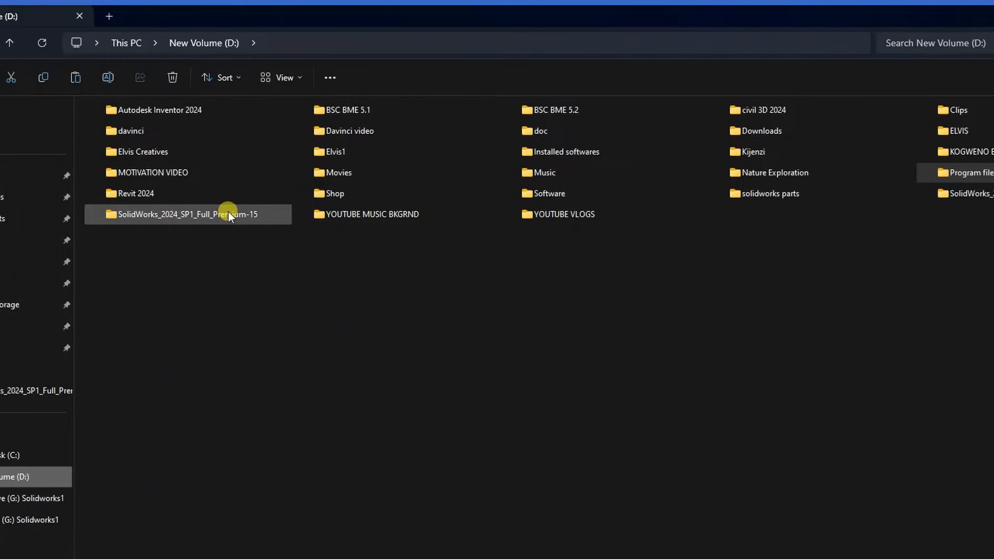
Step: Copy the SOLIDWORKS Corp folder from the SolidWorks_2024_SP1 download's Crack folder
double_click(184, 214)
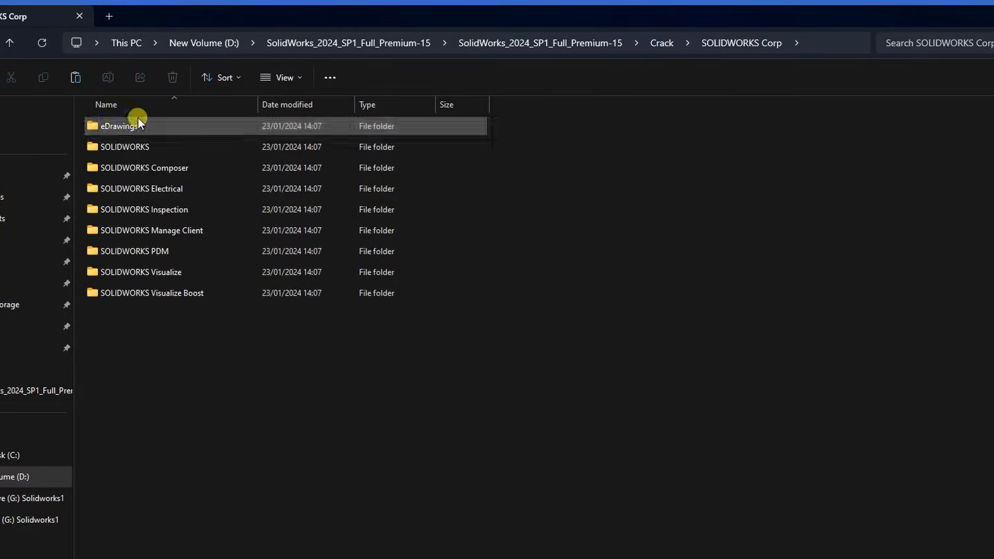
click(662, 43)
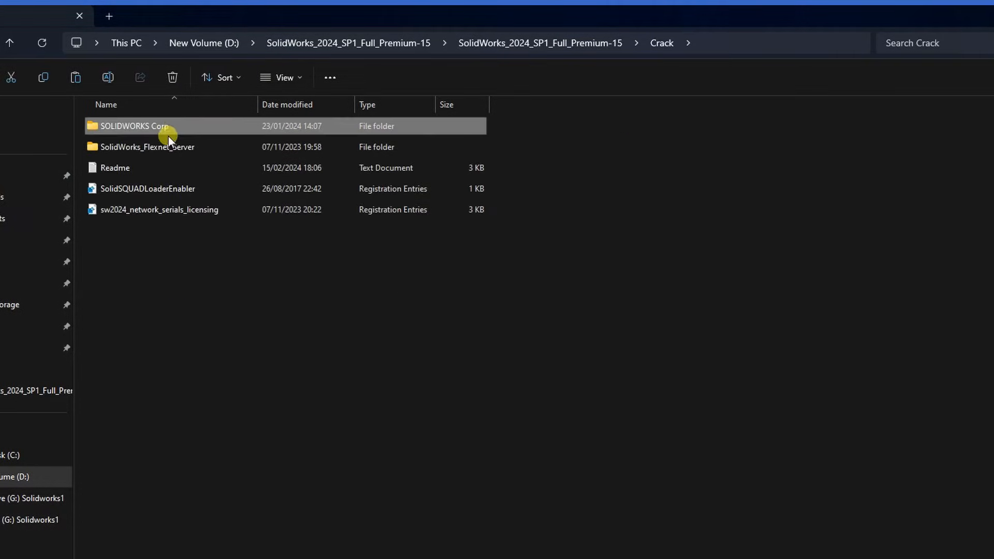
right_click(134, 125)
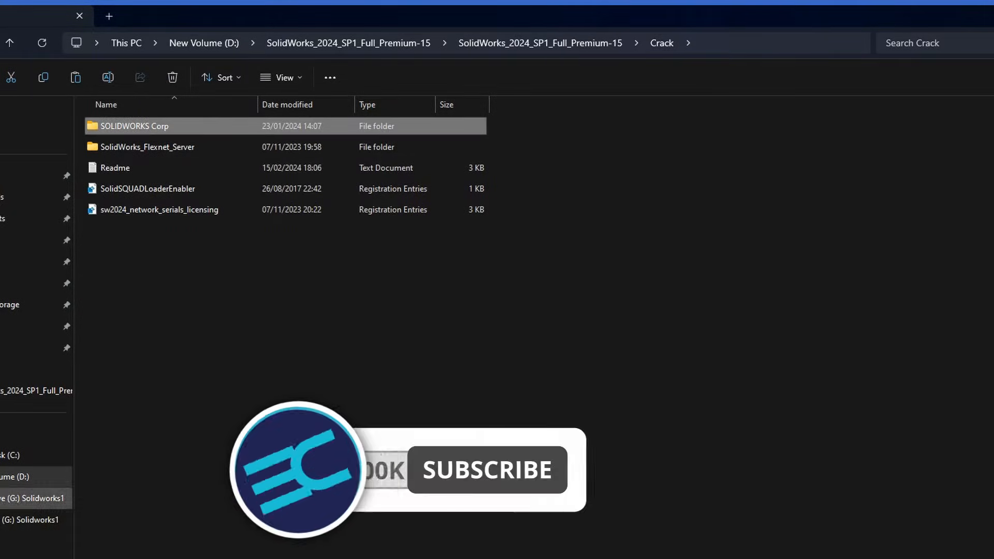
click(203, 42)
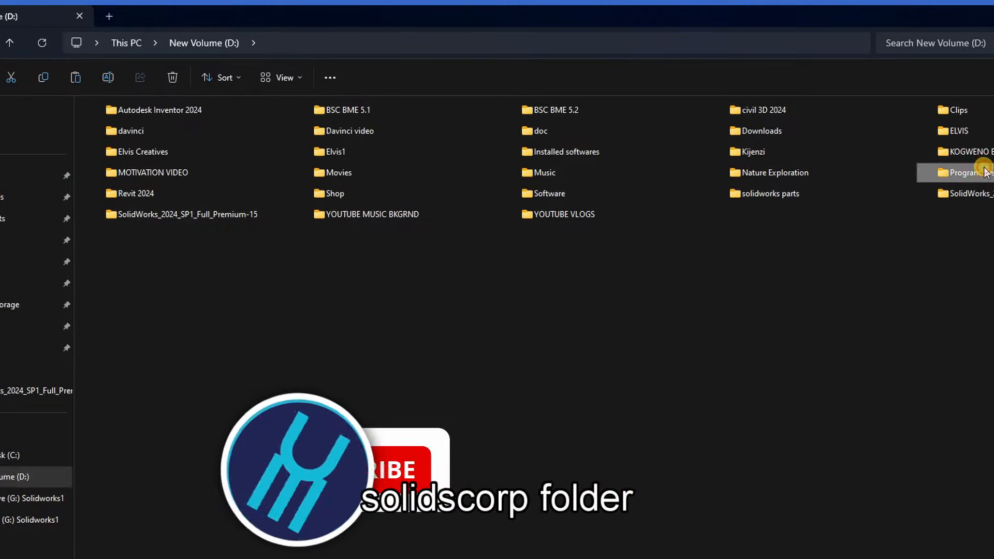
Step: Paste SOLIDWORKS Corp into D:'s Program files, applying the Folder In Use choice to all items
double_click(964, 173)
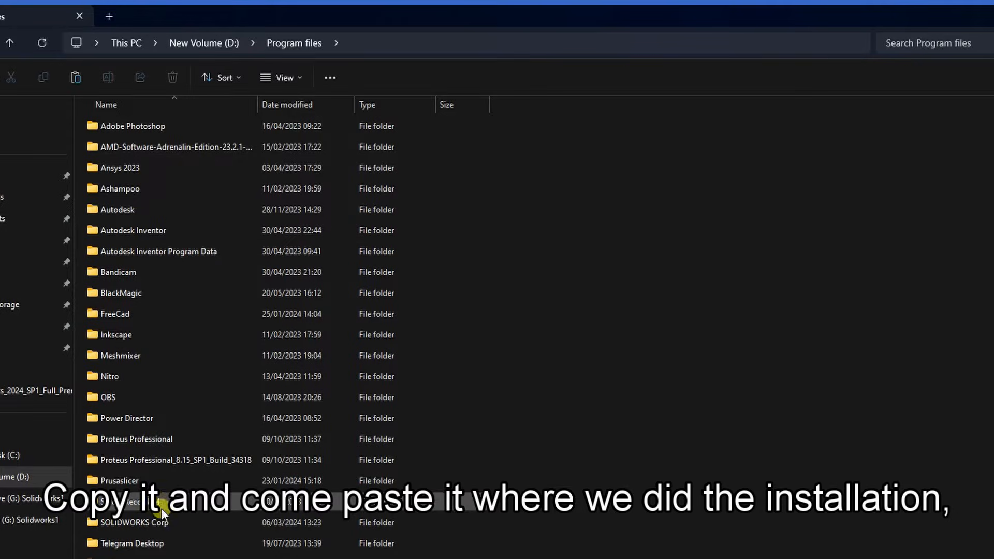
click(133, 522)
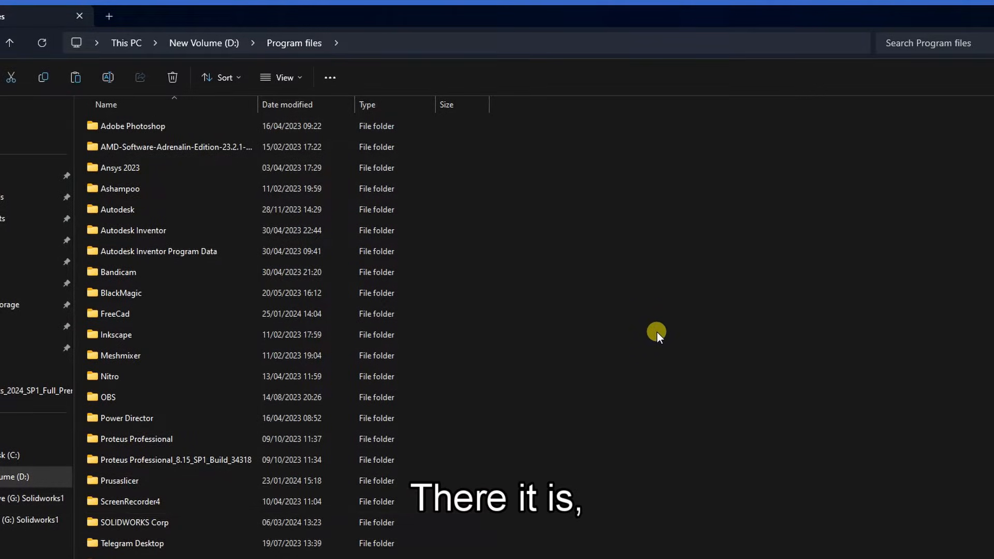
right_click(657, 334)
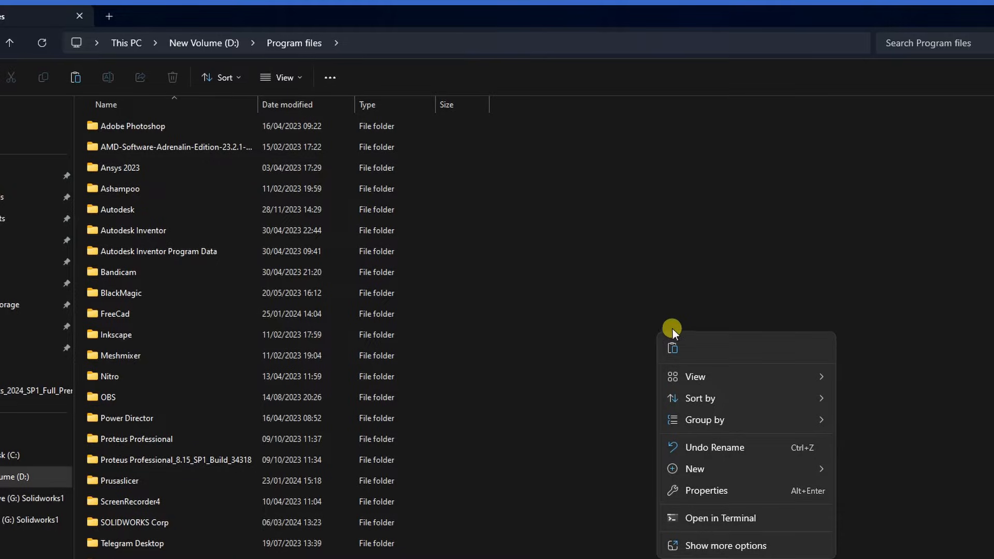
click(673, 347)
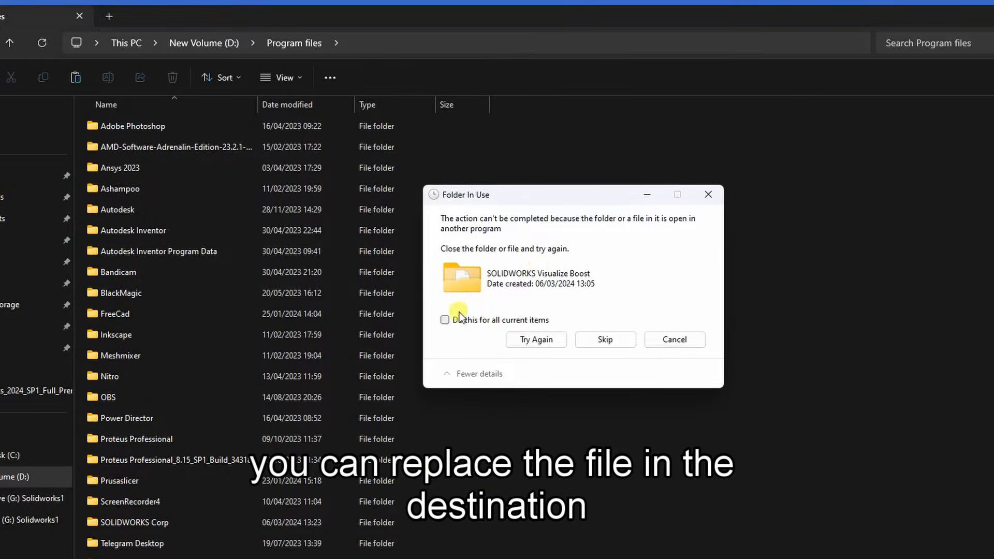
click(604, 340)
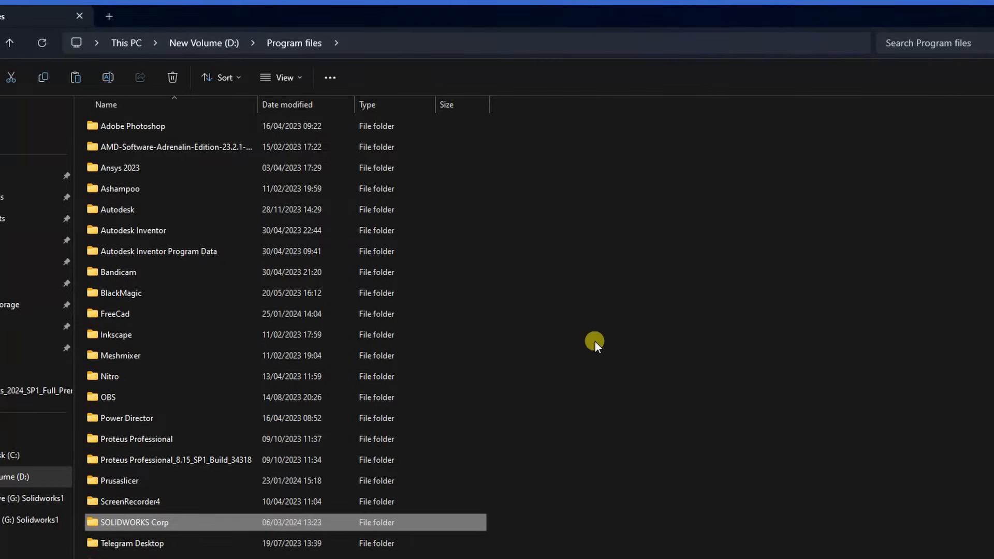
Step: Go into the pasted SOLIDWORKS Corp folder
click(119, 480)
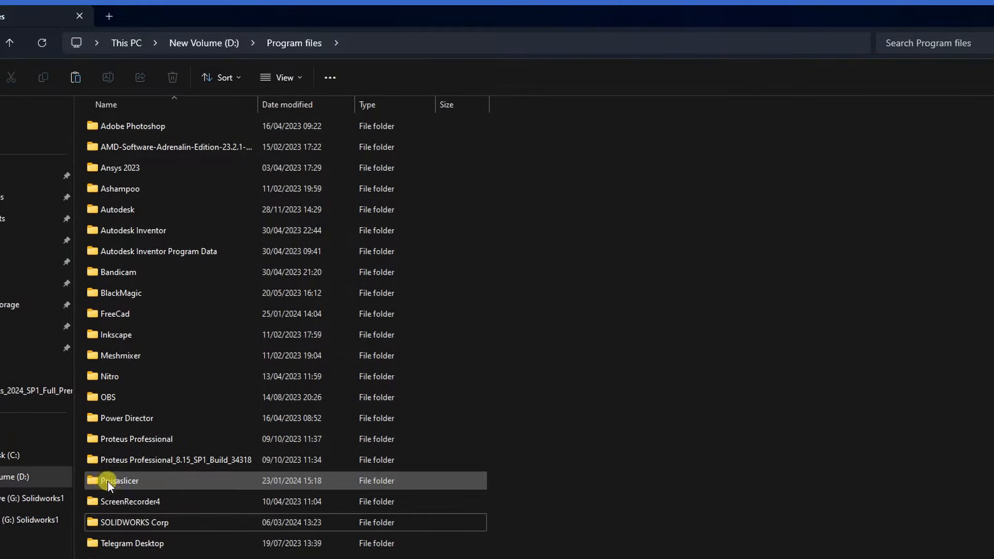
double_click(118, 481)
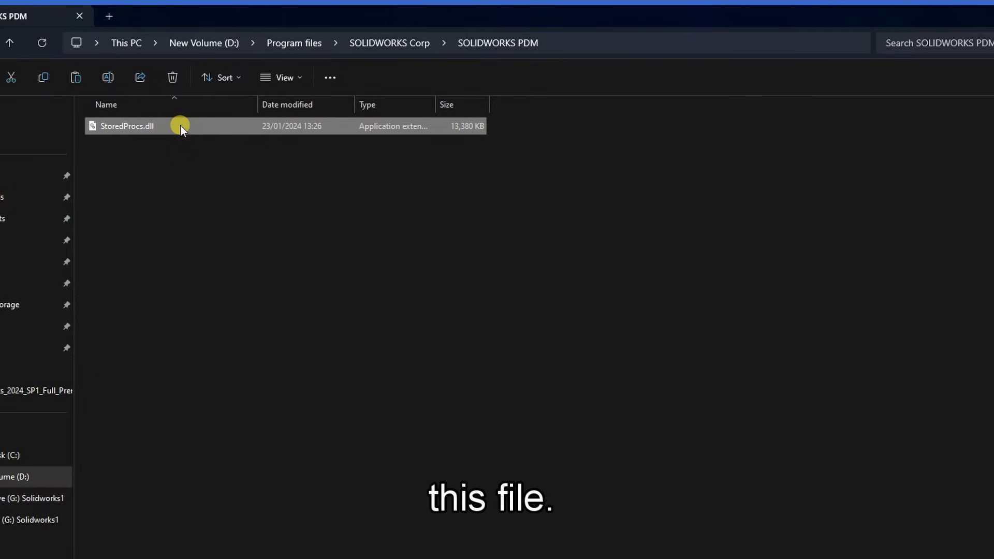
Step: Rename StoredProcs.dll in SOLIDWORKS PDM by appending a '.b' extension
right_click(180, 125)
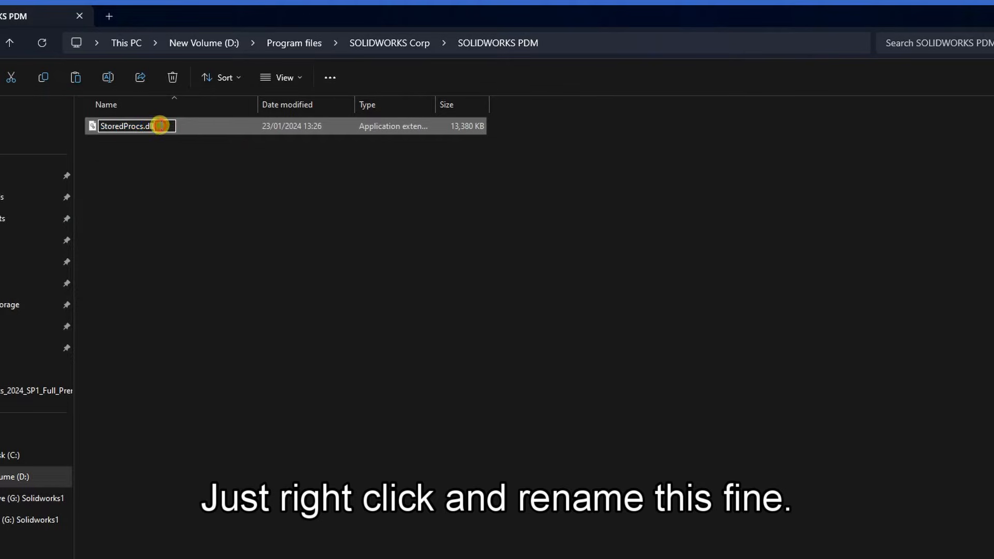
text(.b)
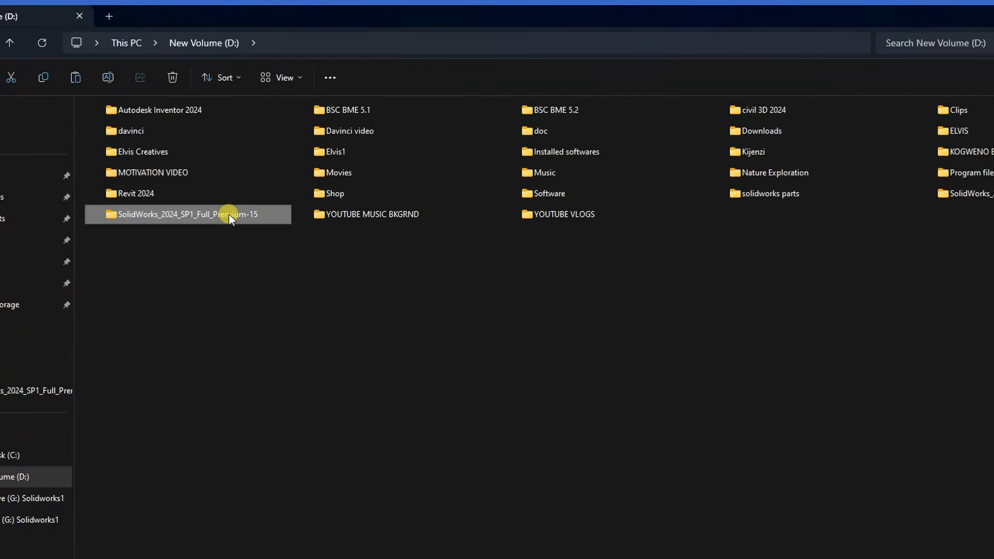
Step: Merge SolidSQUADLoaderEnabler.reg from the Crack folder into the registry and confirm the success message
double_click(187, 213)
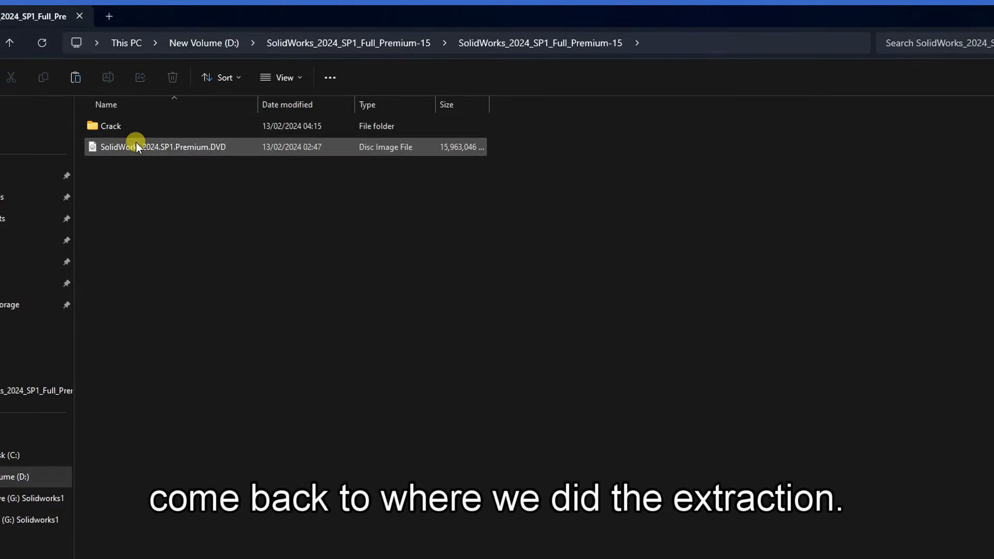
right_click(152, 194)
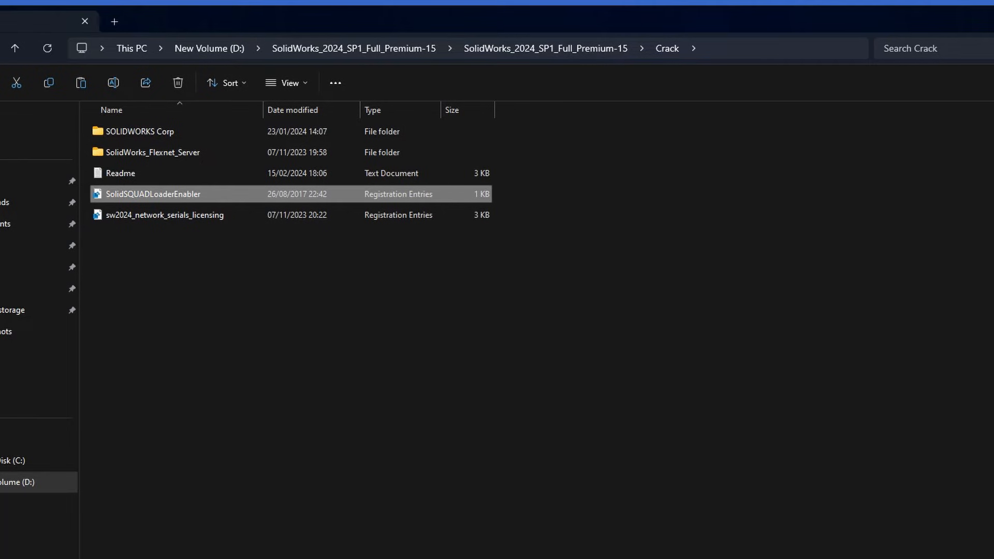
double_click(152, 194)
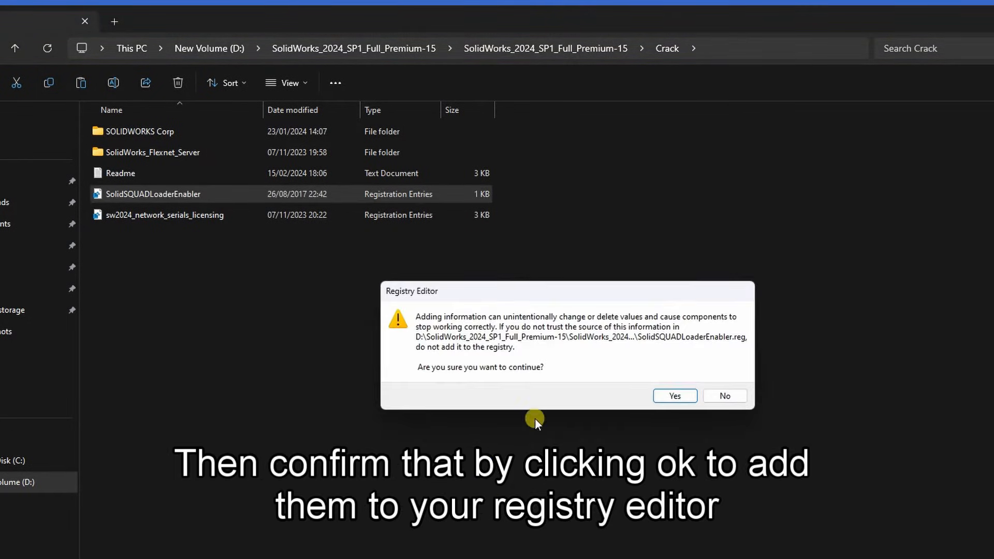
click(673, 395)
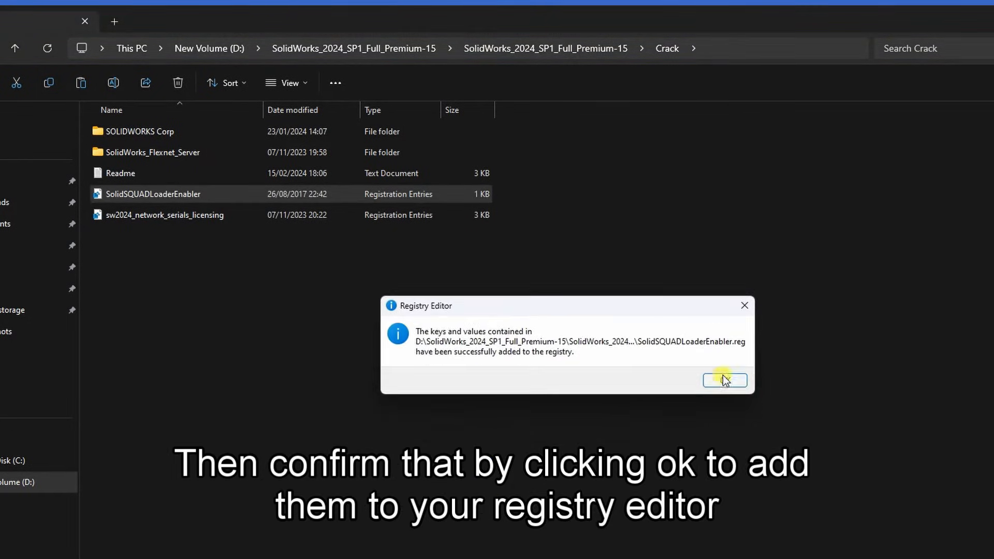
click(725, 380)
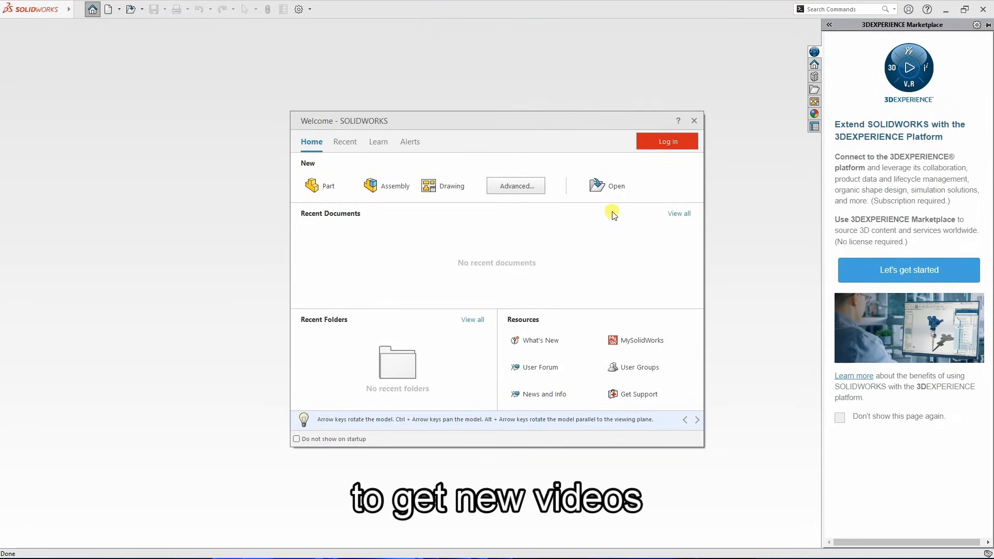
Step: Drop down the Help menu from the SOLIDWORKS top-right toolbar
click(927, 9)
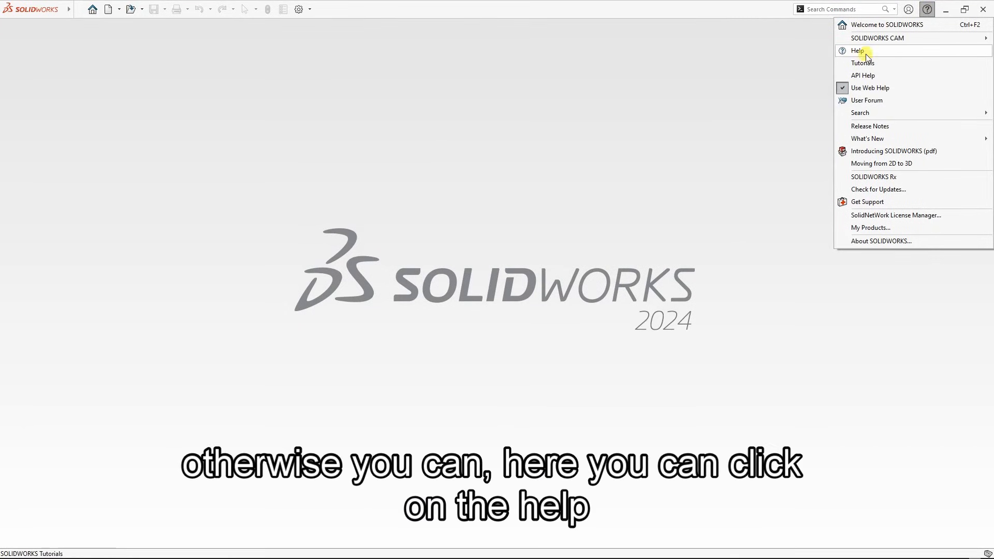
mouse_move(867, 138)
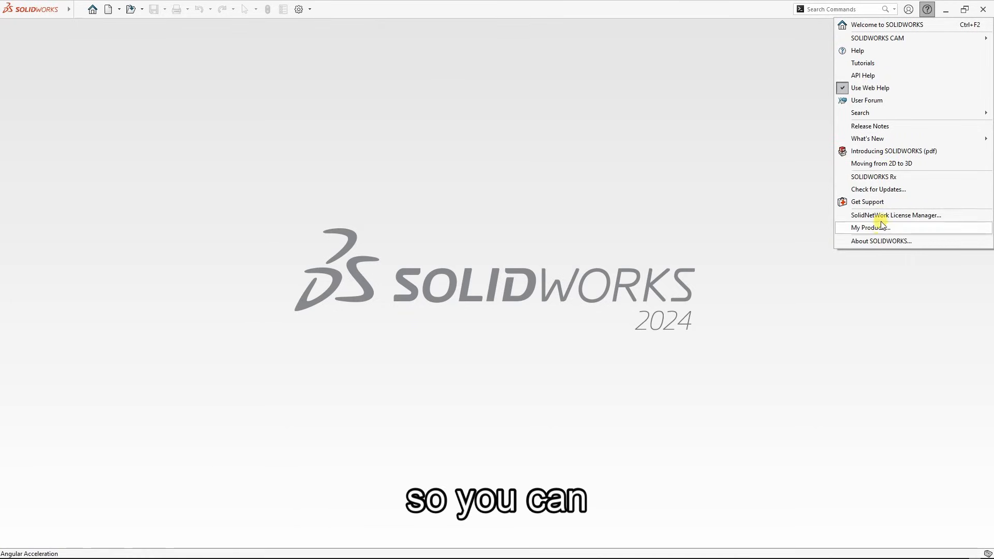
Step: View My Products, confirm Premium modules are licensed, and close the list
click(872, 228)
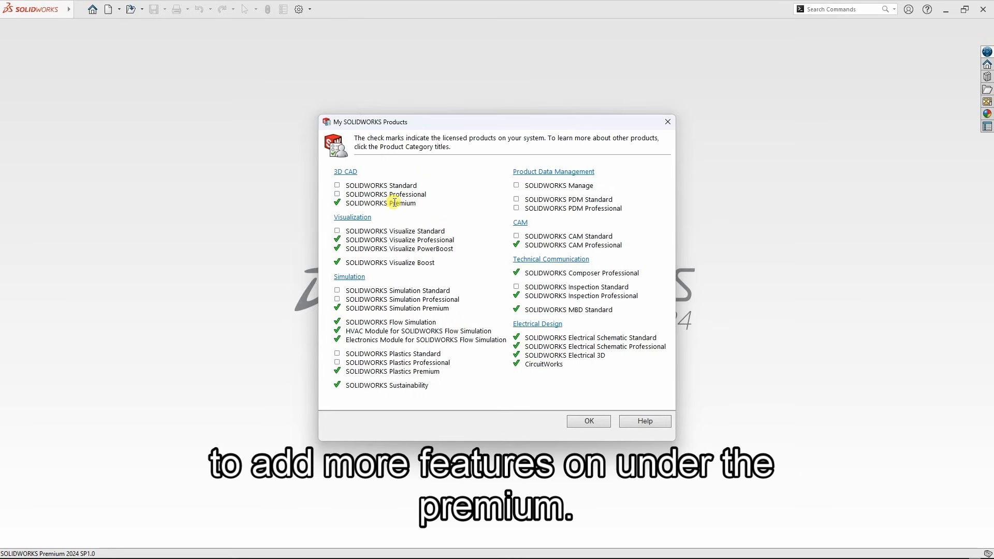
mouse_move(424, 257)
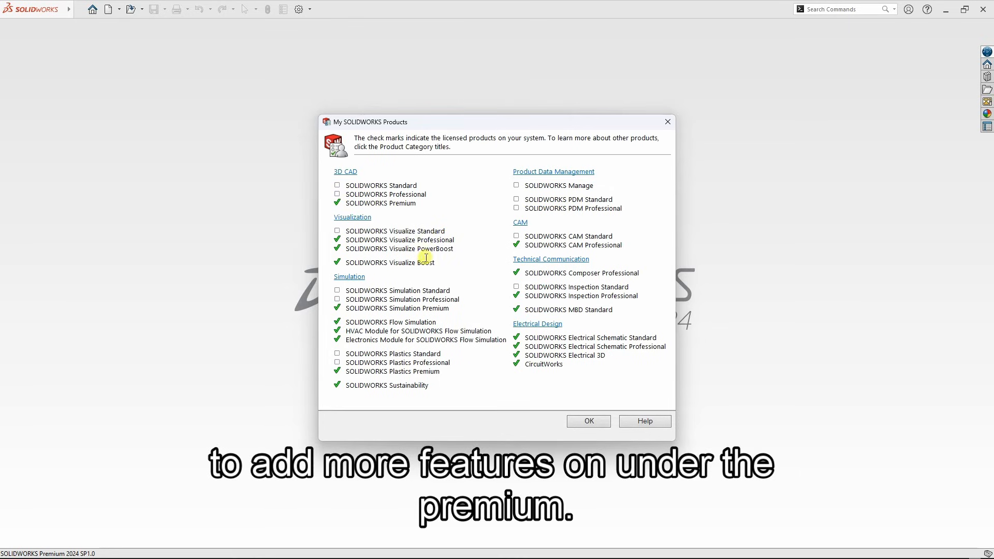
click(587, 422)
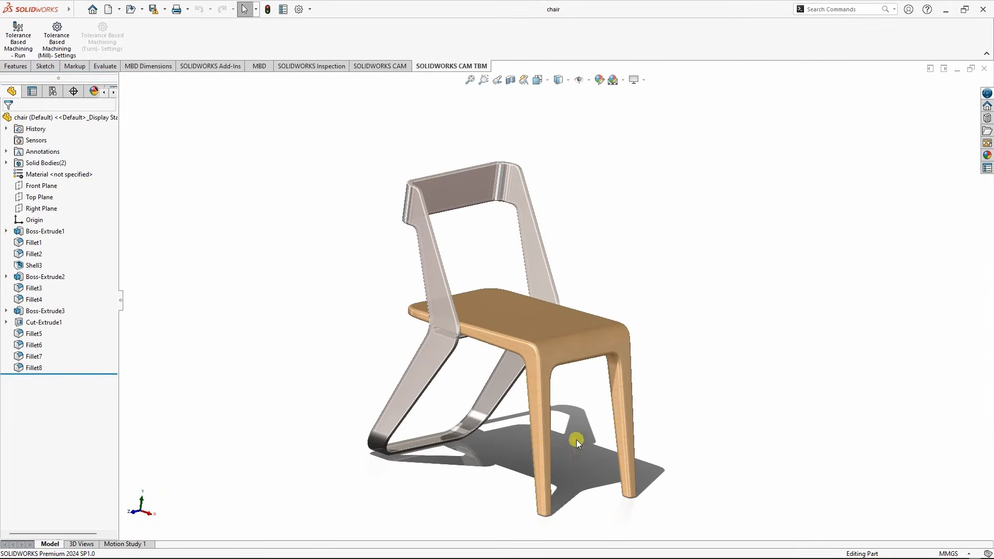